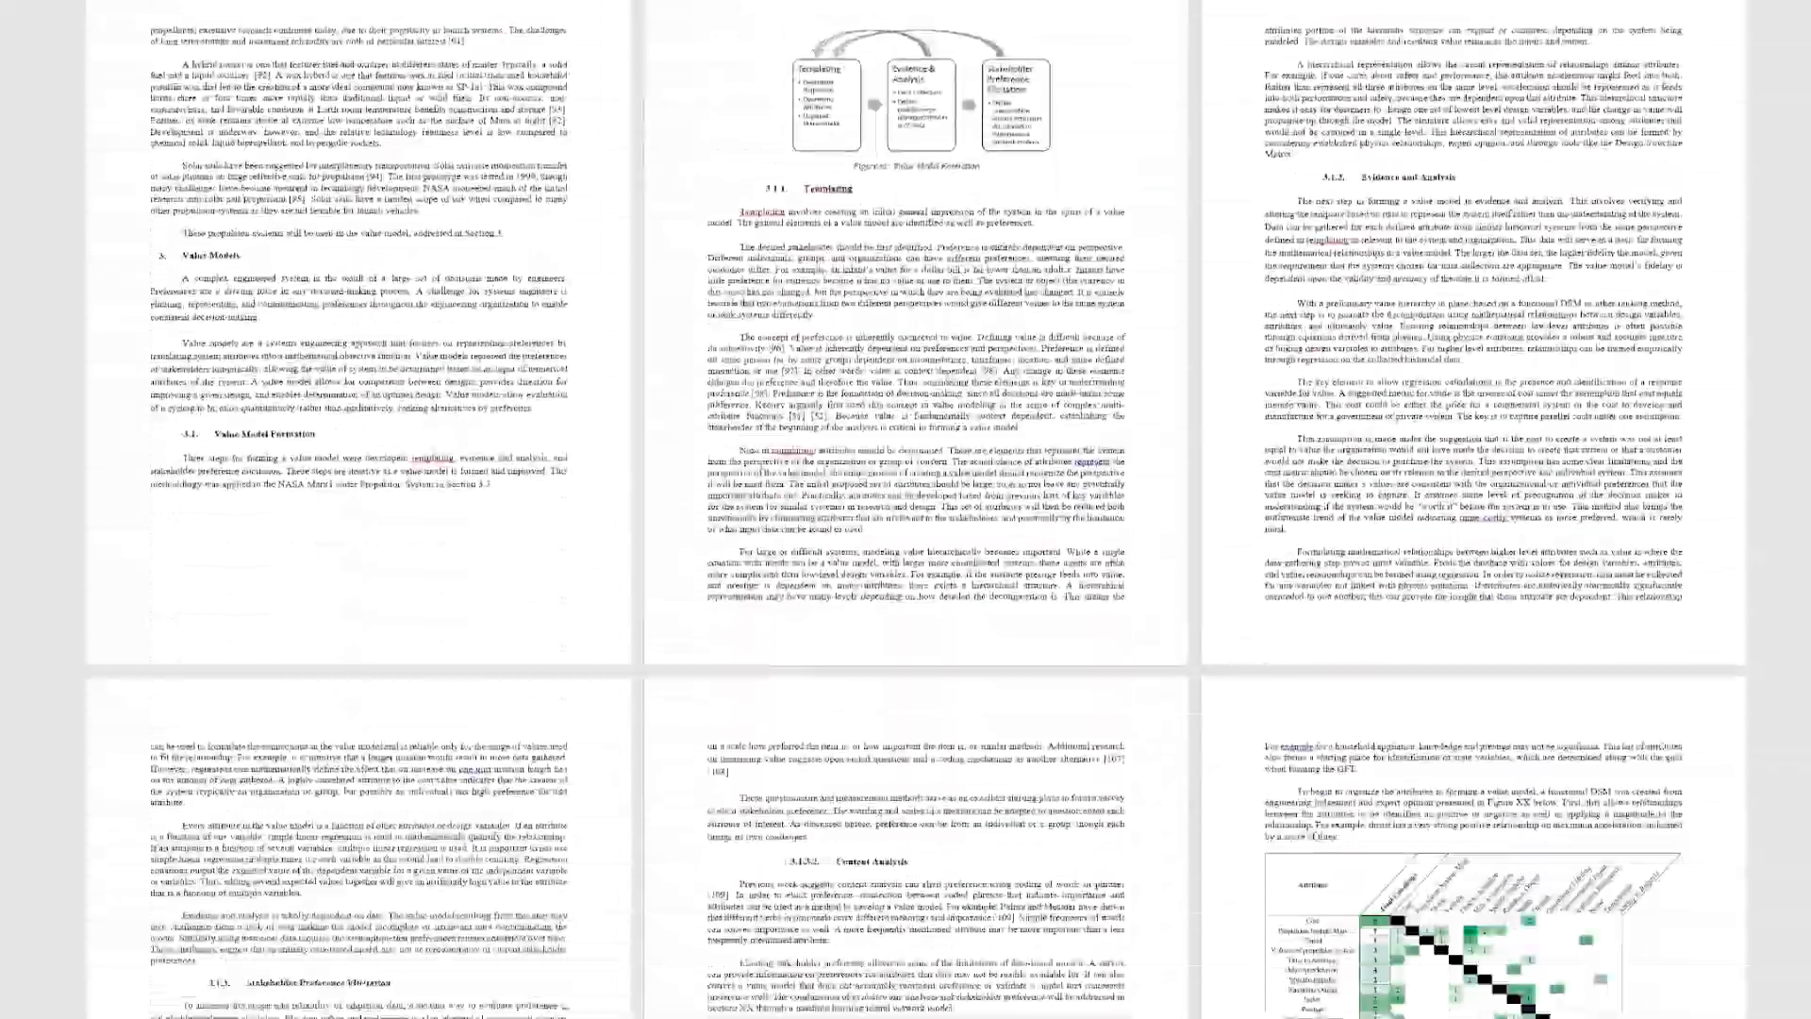
pyautogui.scroll(-3)
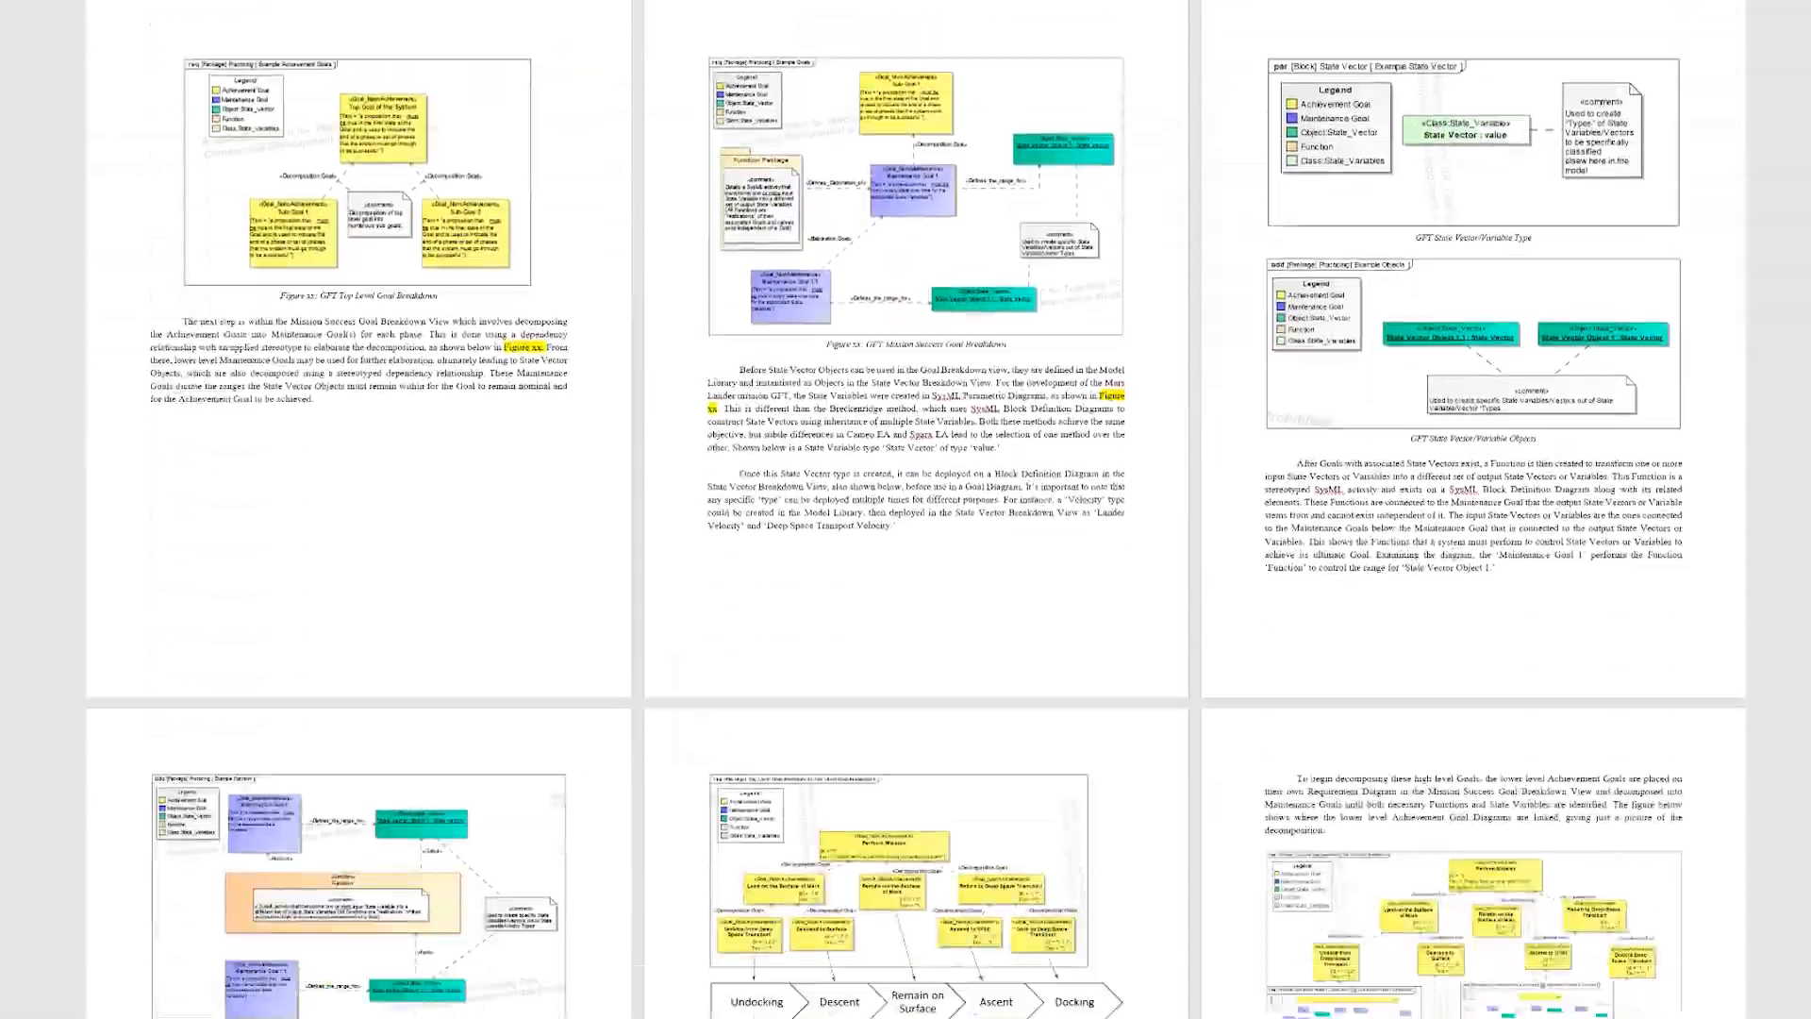
pyautogui.scroll(-3)
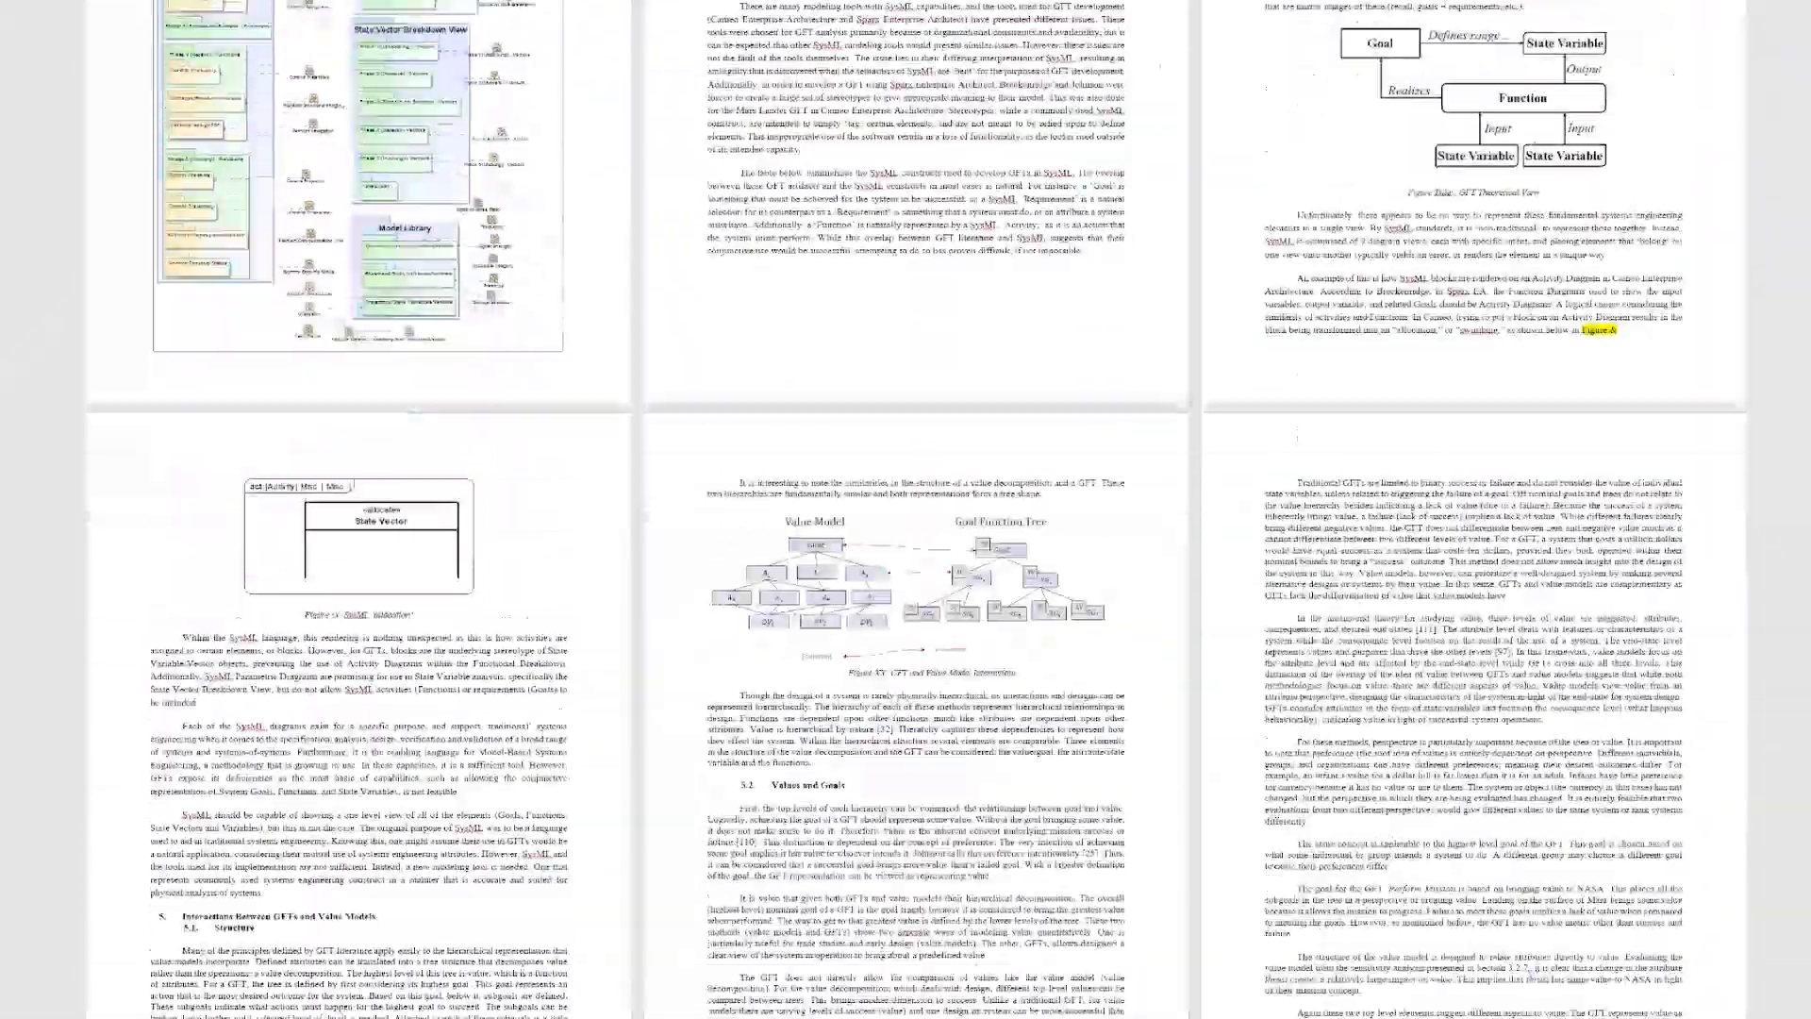
pyautogui.scroll(-3)
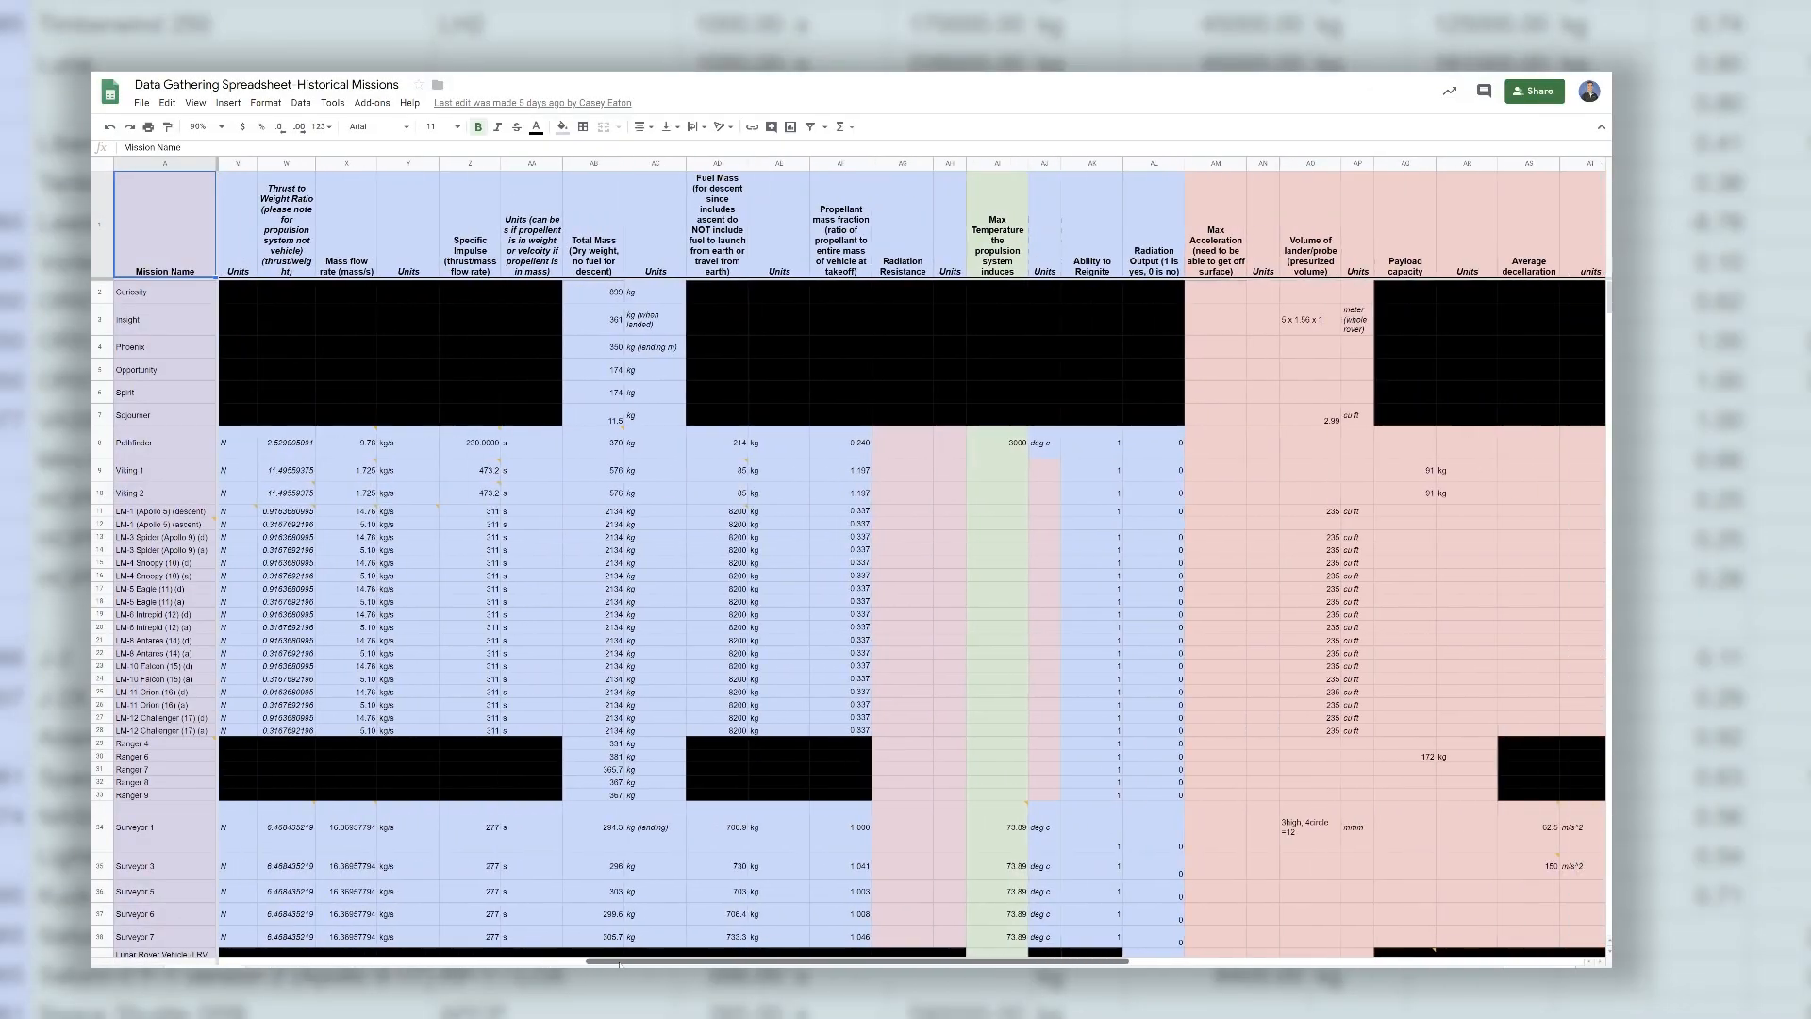
pyautogui.hscroll(3)
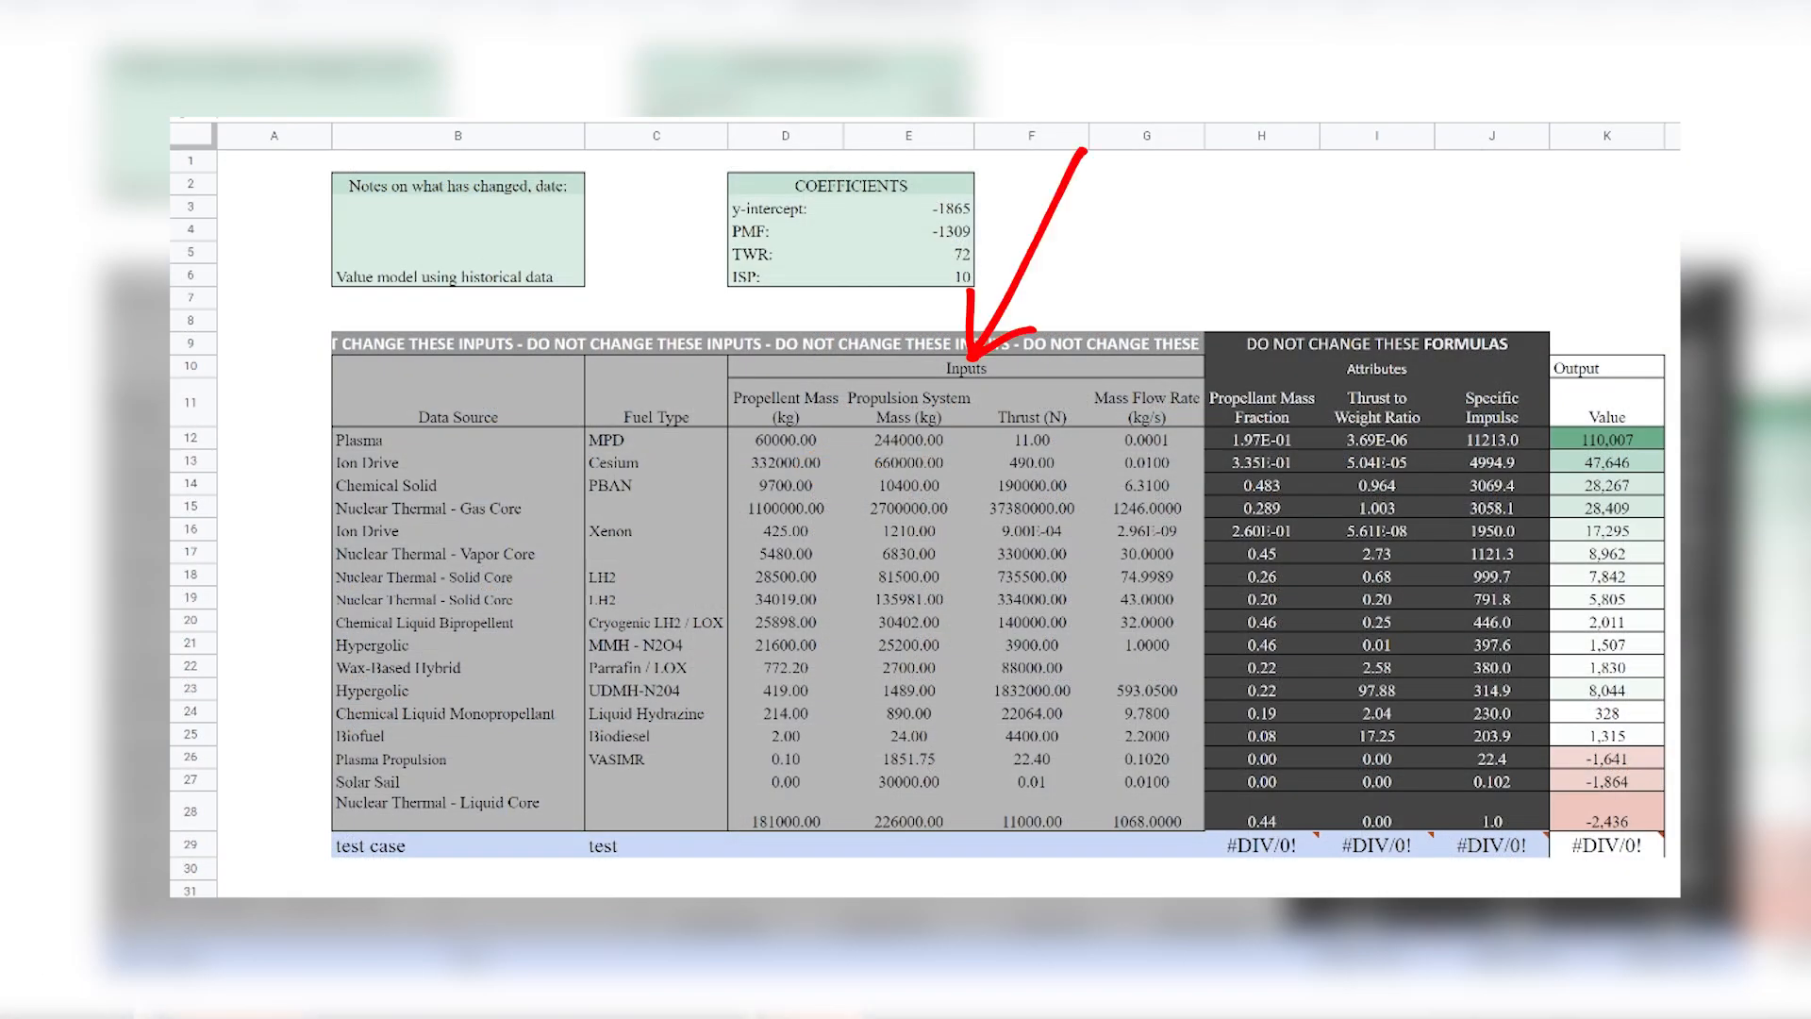
pyautogui.write('34500')
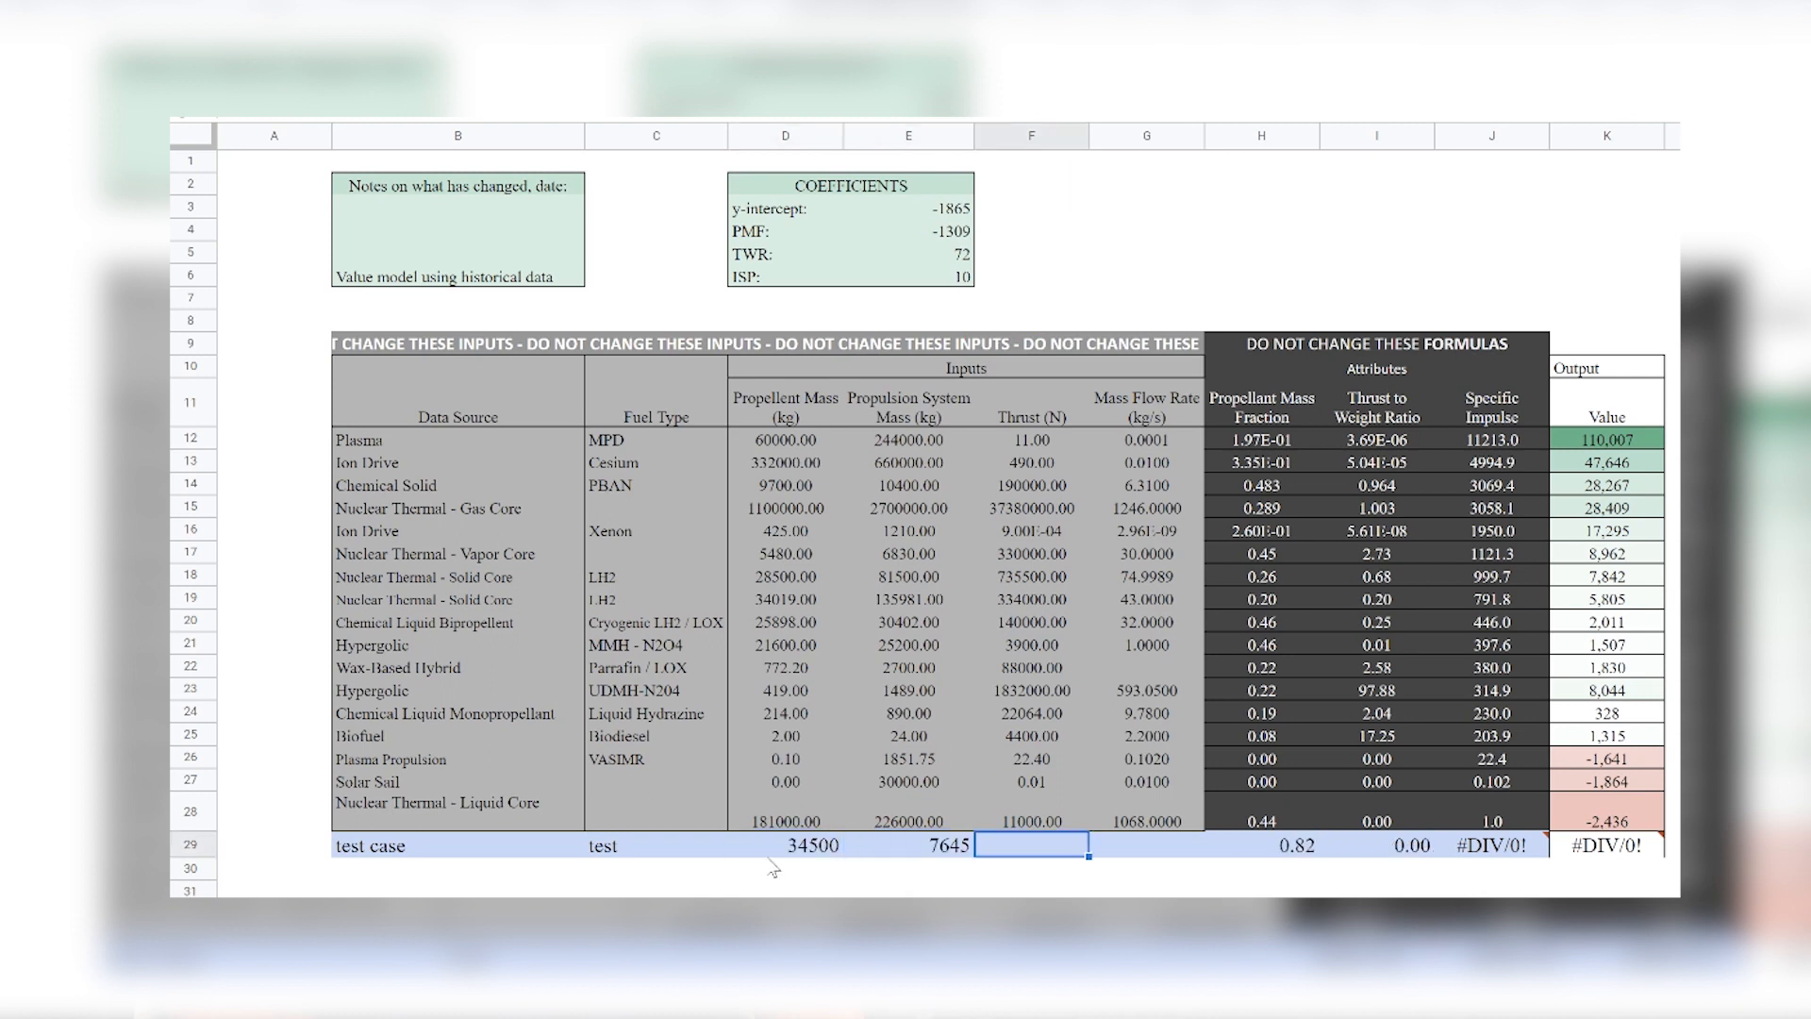
pyautogui.write('583010')
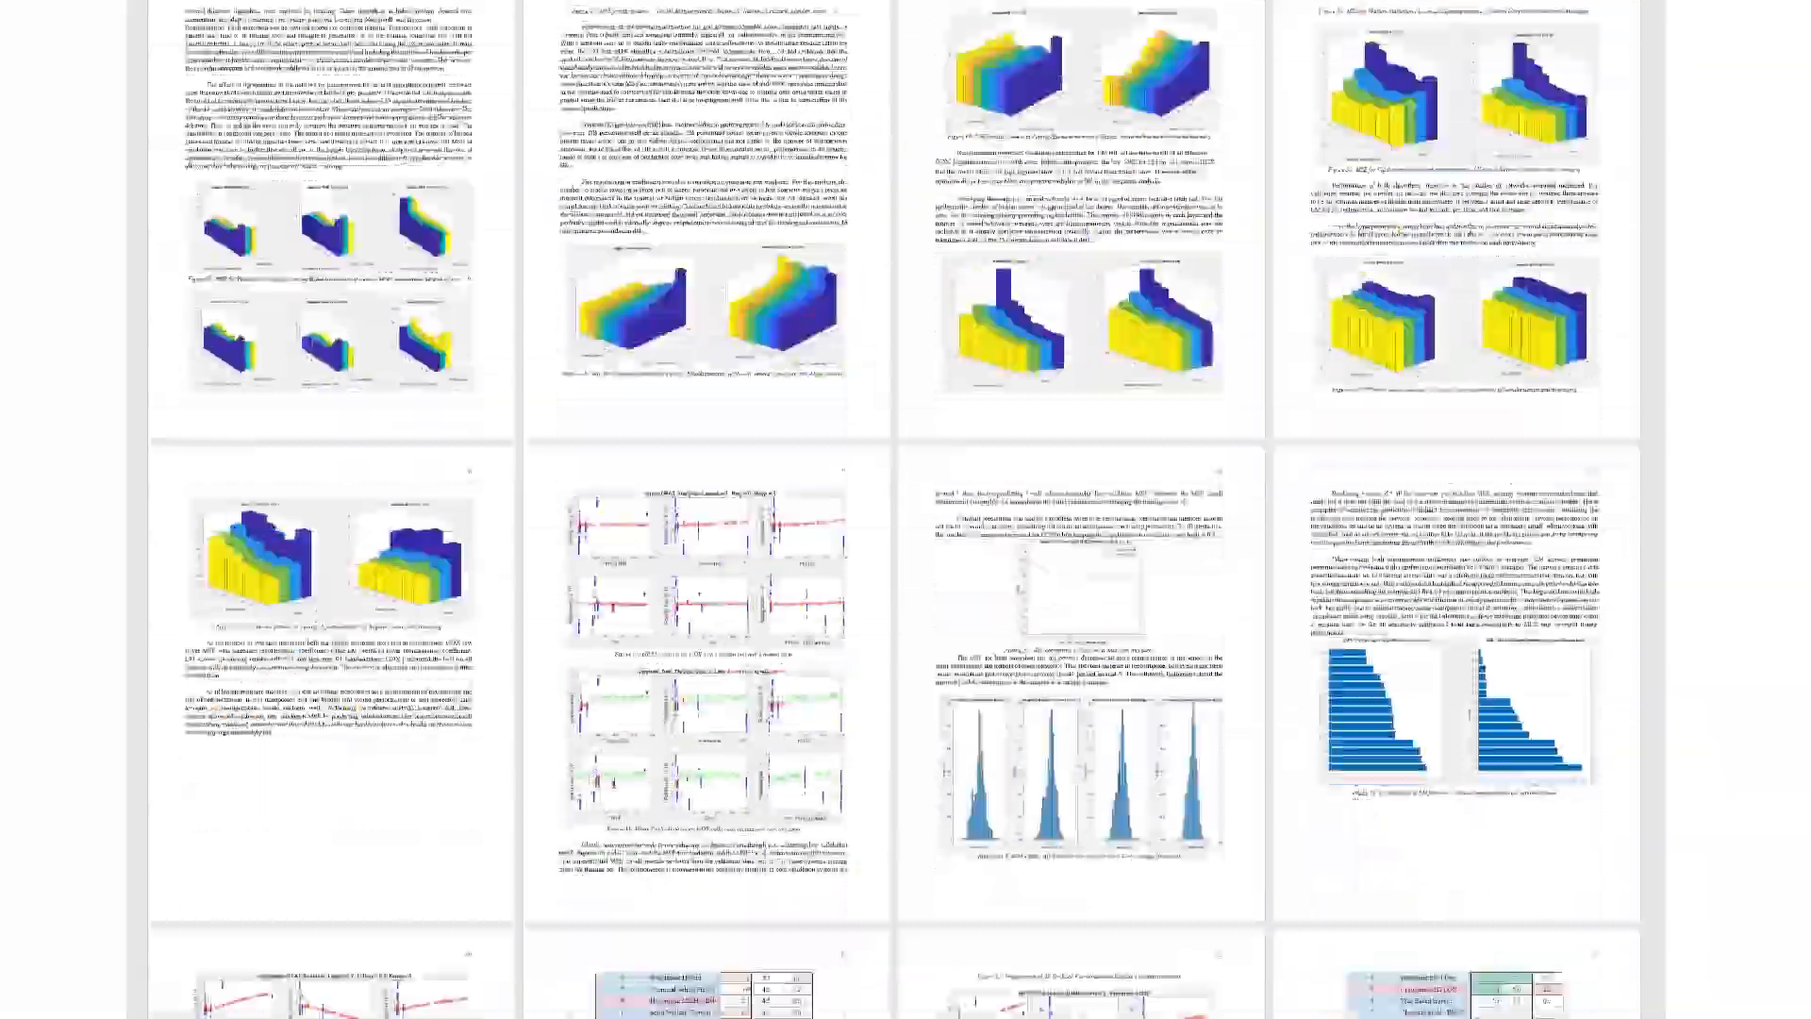
pyautogui.scroll(-3)
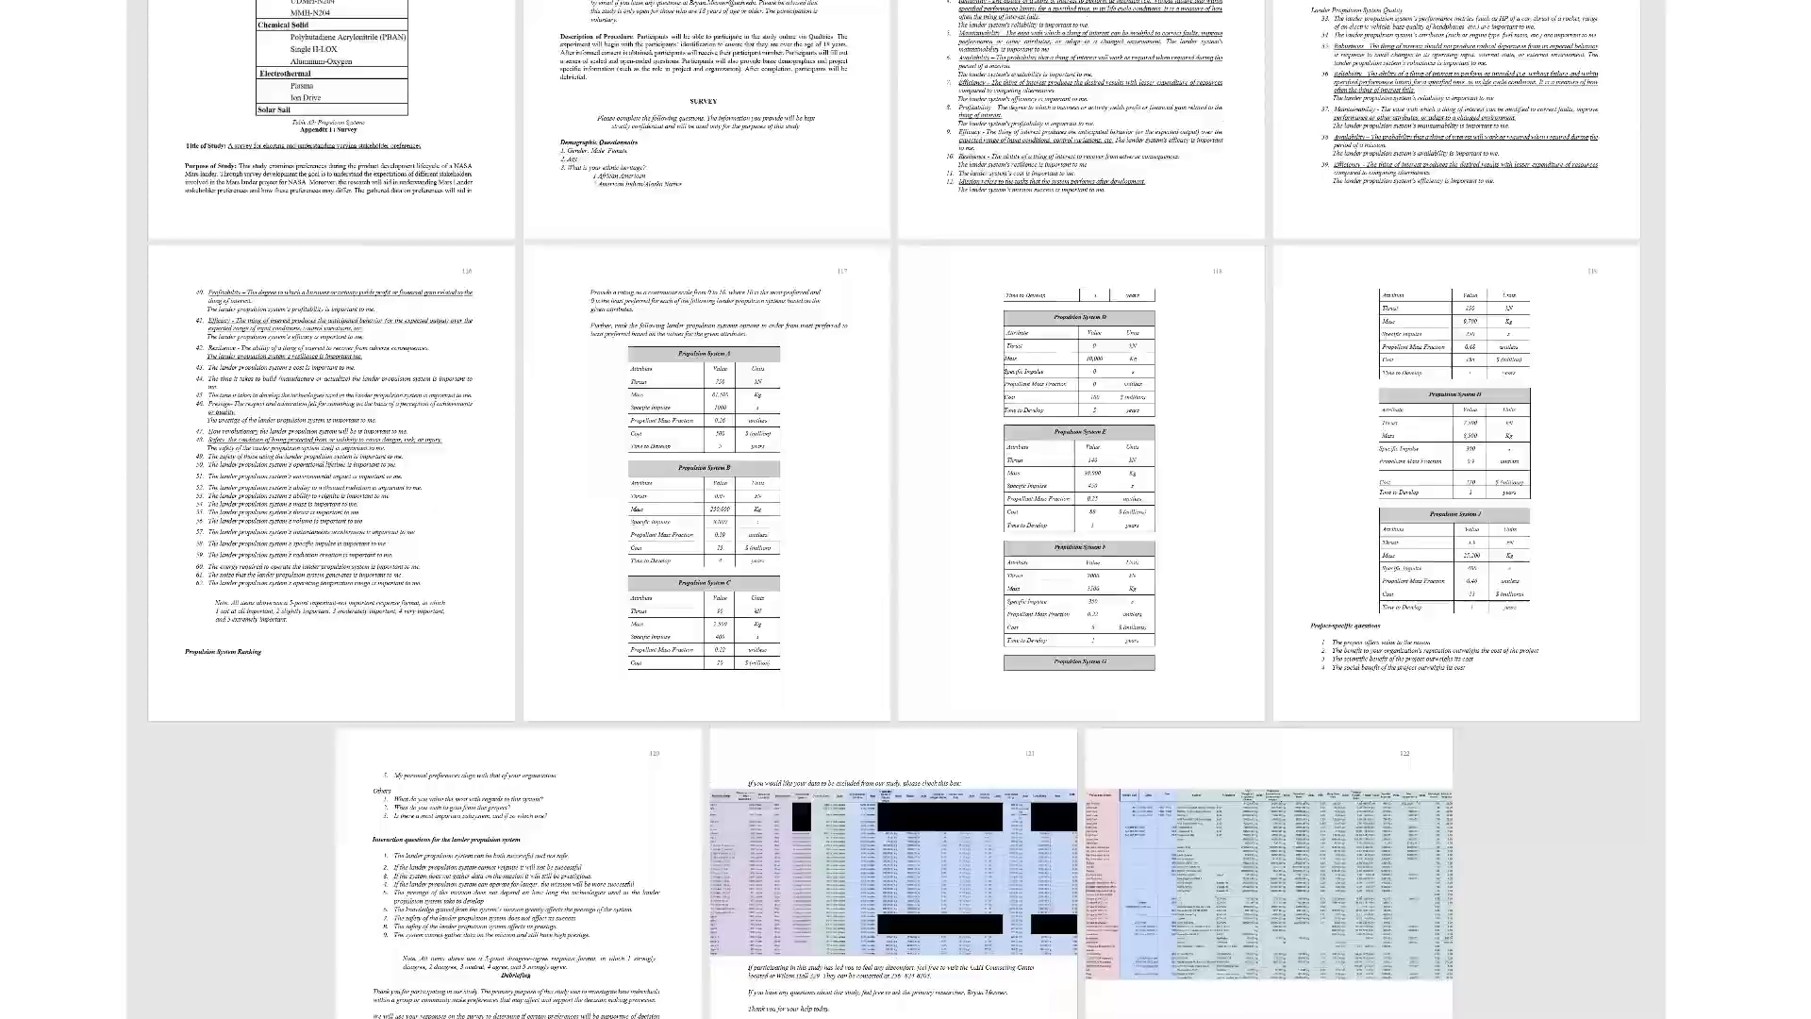